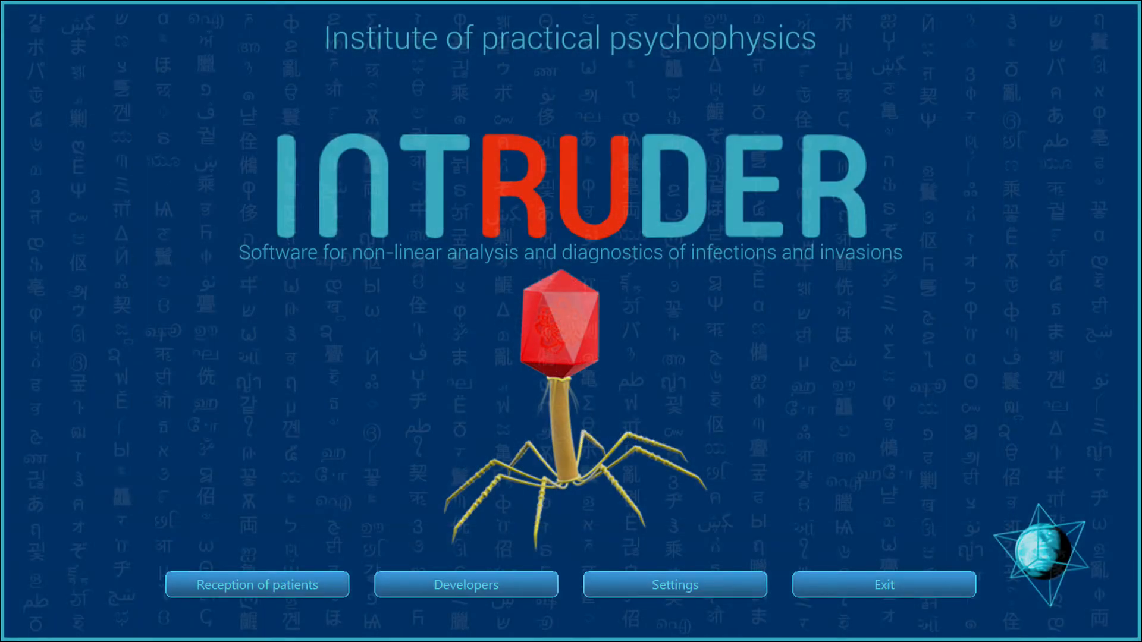
# - Start patient reception and open the ascending aorta coronal section spectral-entropic analysis
pyautogui.click(257, 584)
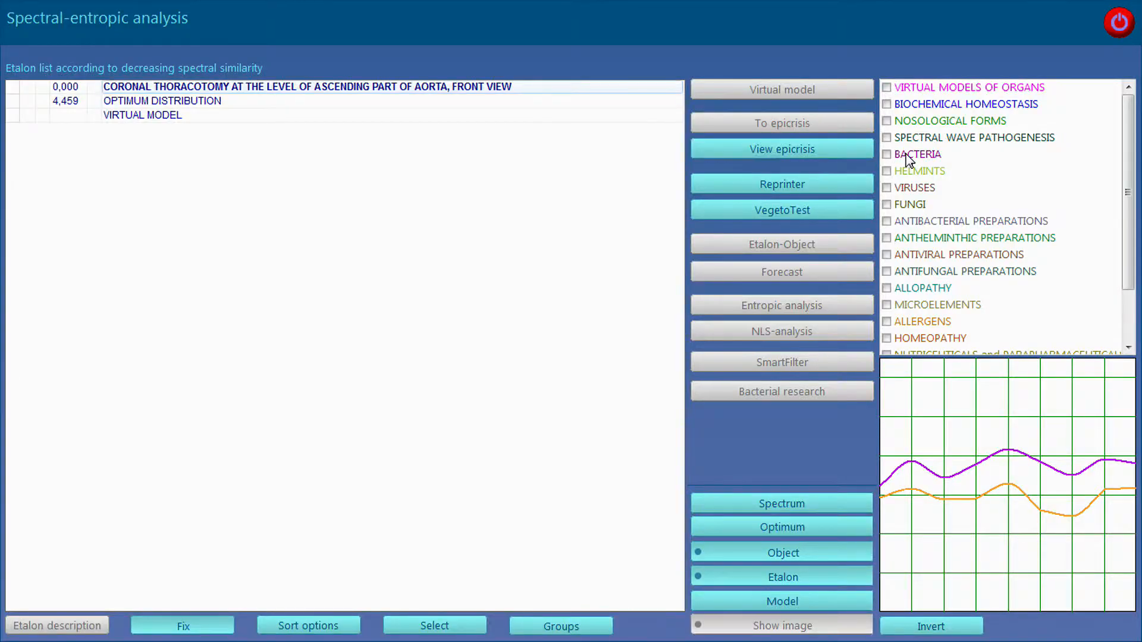
# - List bacteria, research Chlamydophila pneumoniae, and open its bacterial analysis #1
pyautogui.click(886, 154)
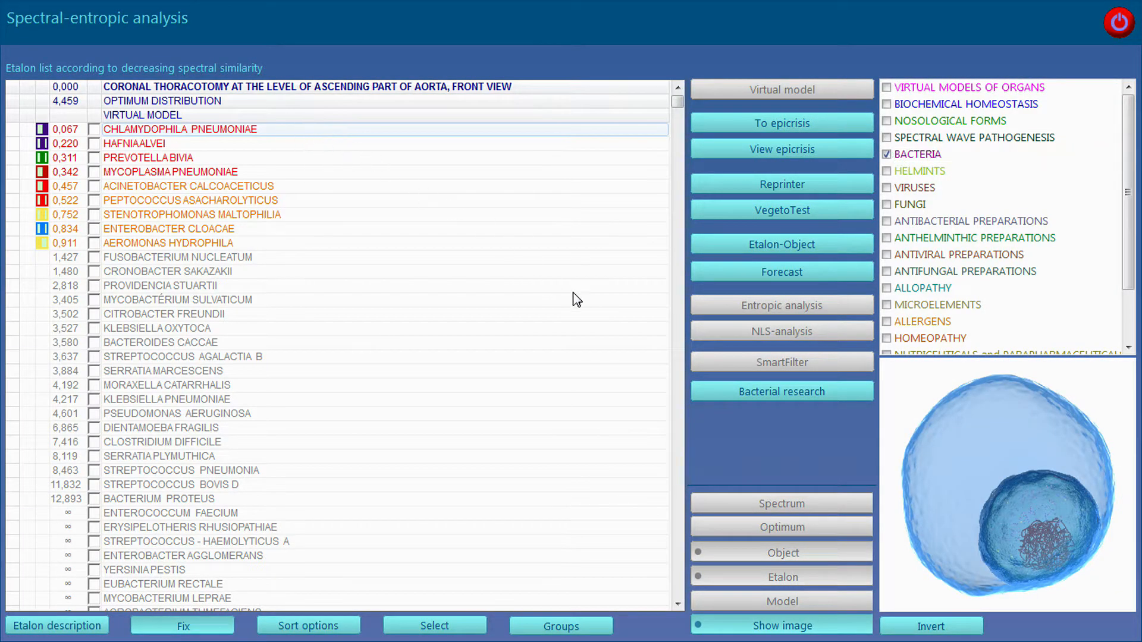
pyautogui.click(782, 391)
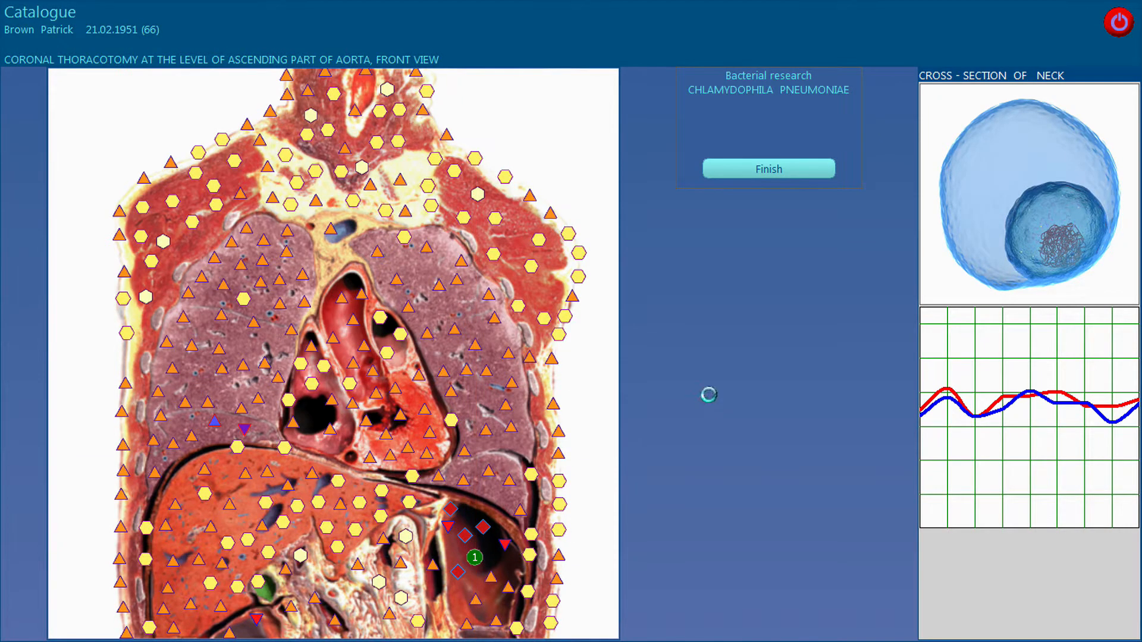
pyautogui.click(768, 168)
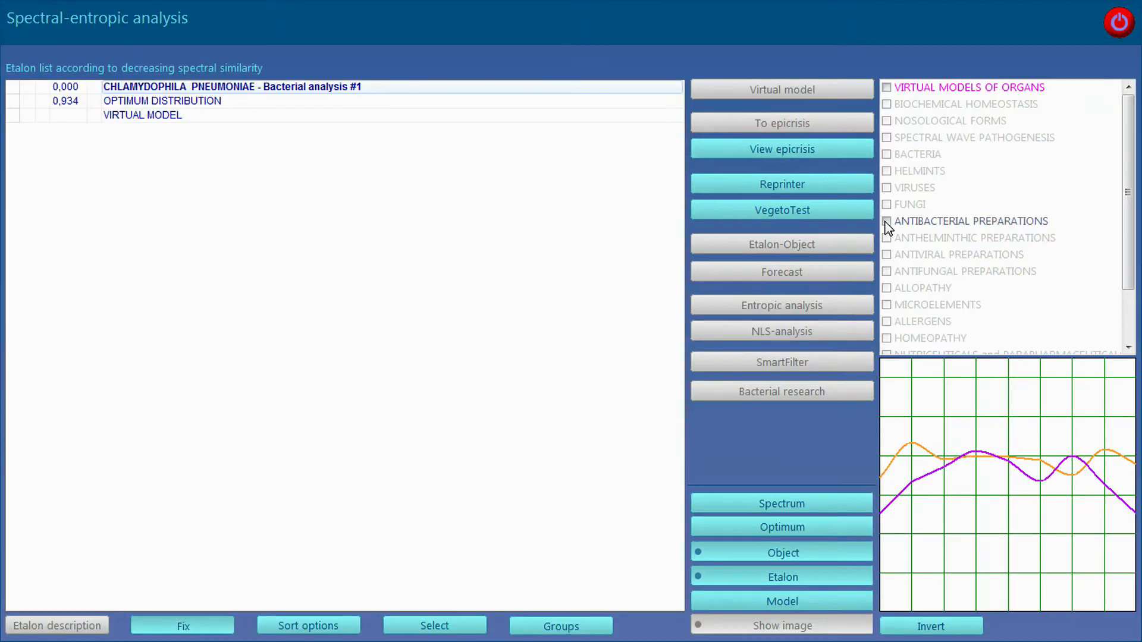
# - List antibacterial preparations for Chlamydophila pneumoniae and send them to the epicrisis
pyautogui.click(887, 221)
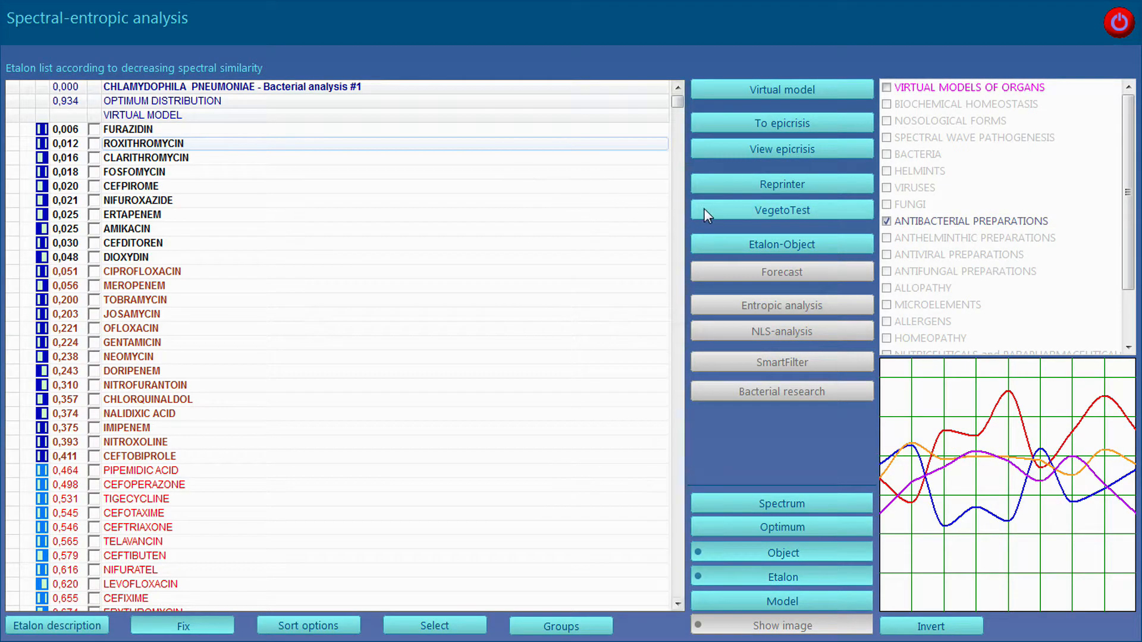
pyautogui.click(782, 210)
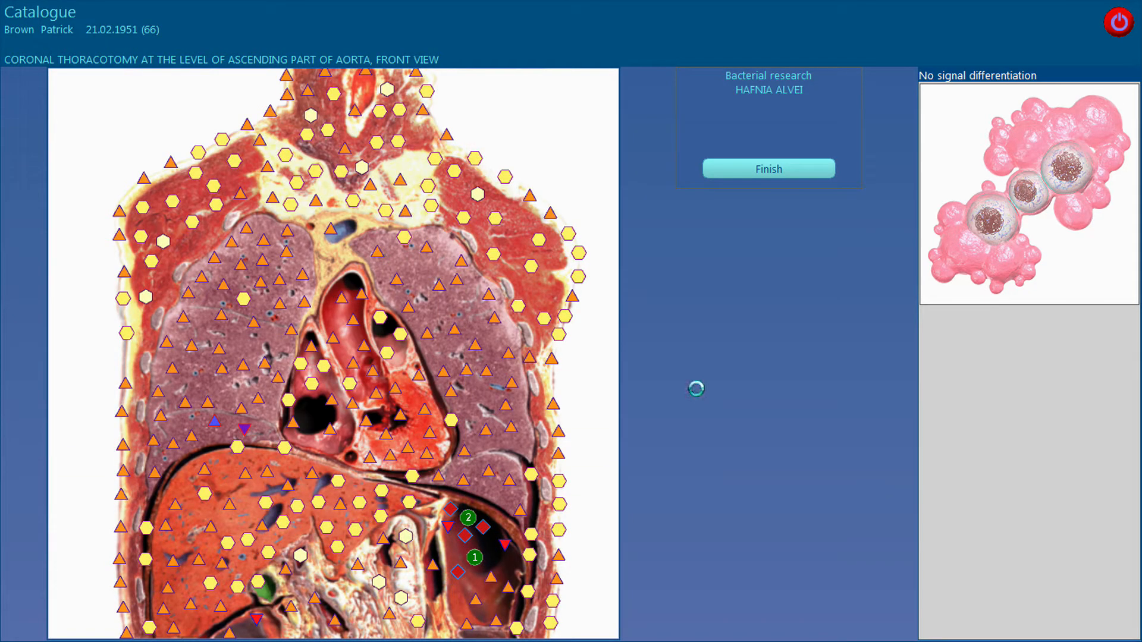
# - Mark Mycoplasma pneumoniae and Enterobacter cloacae as points 3 and 4, continuing into the intestine
pyautogui.click(767, 168)
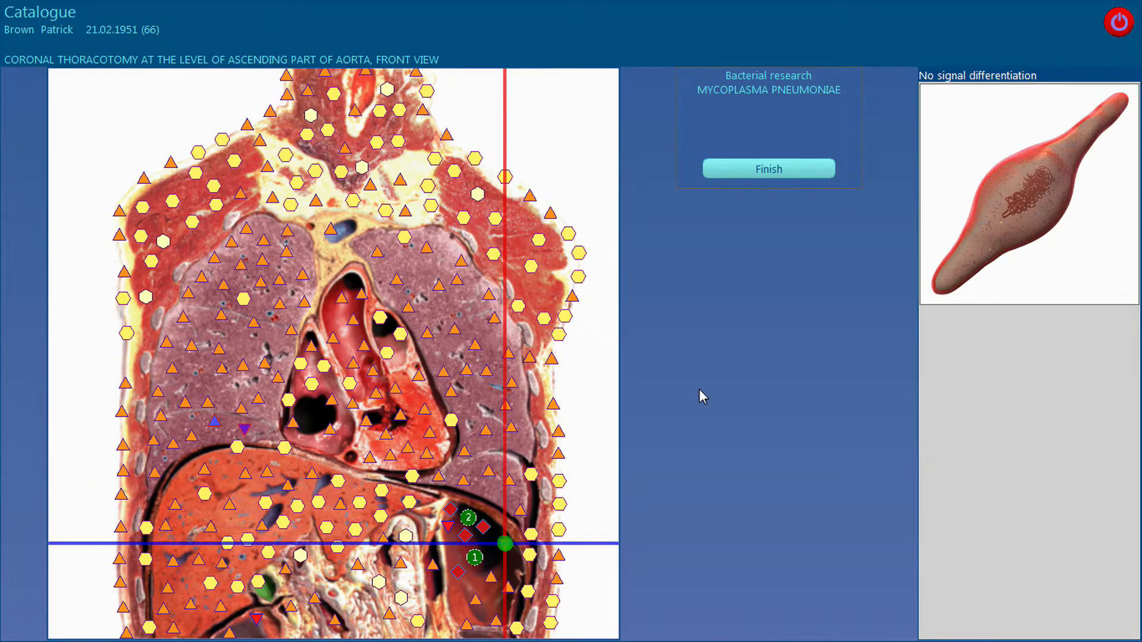
pyautogui.click(768, 169)
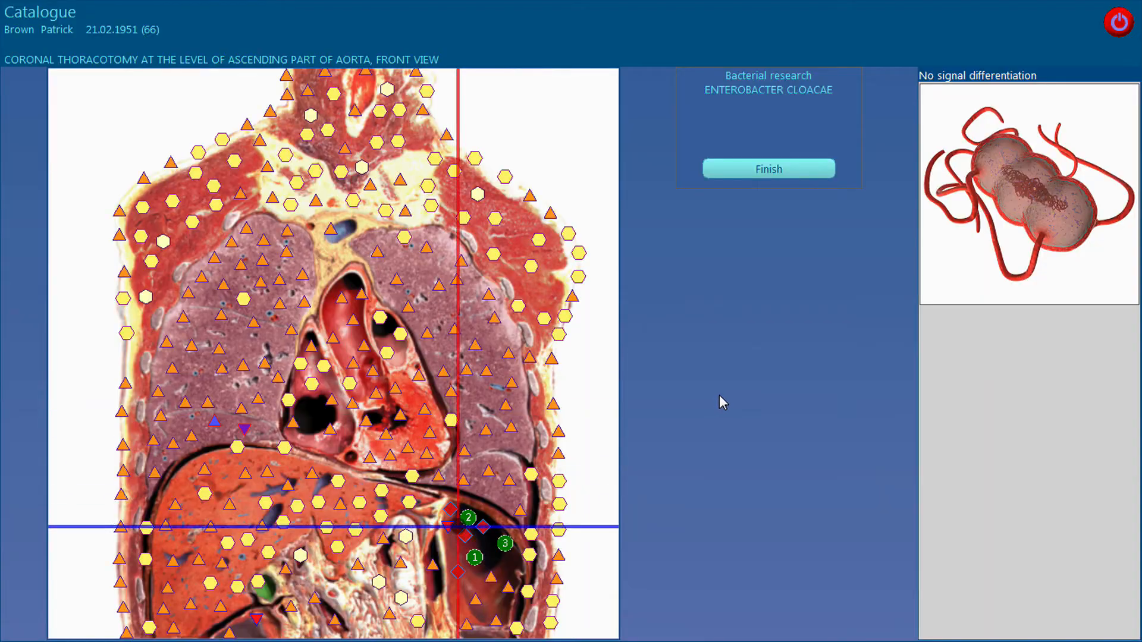
pyautogui.click(451, 509)
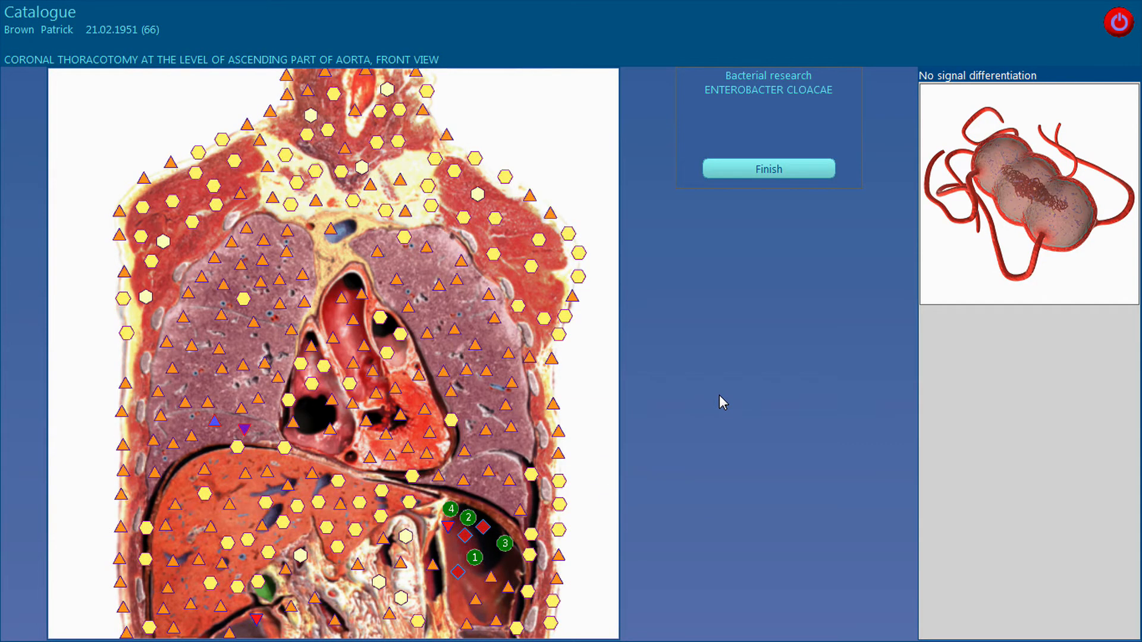
pyautogui.click(768, 169)
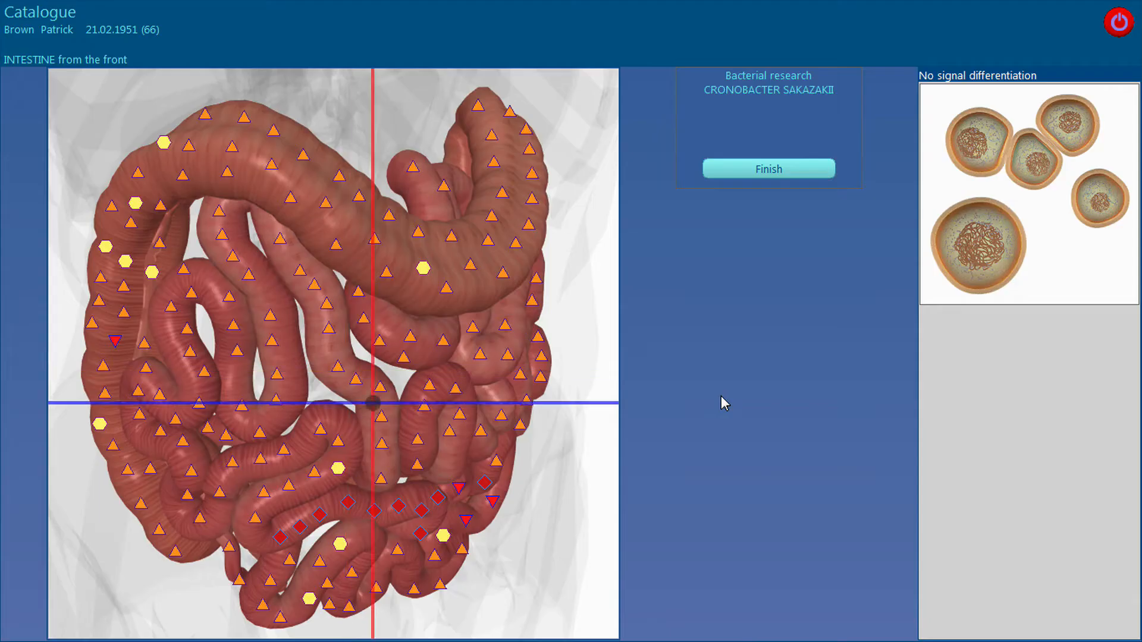
pyautogui.click(768, 168)
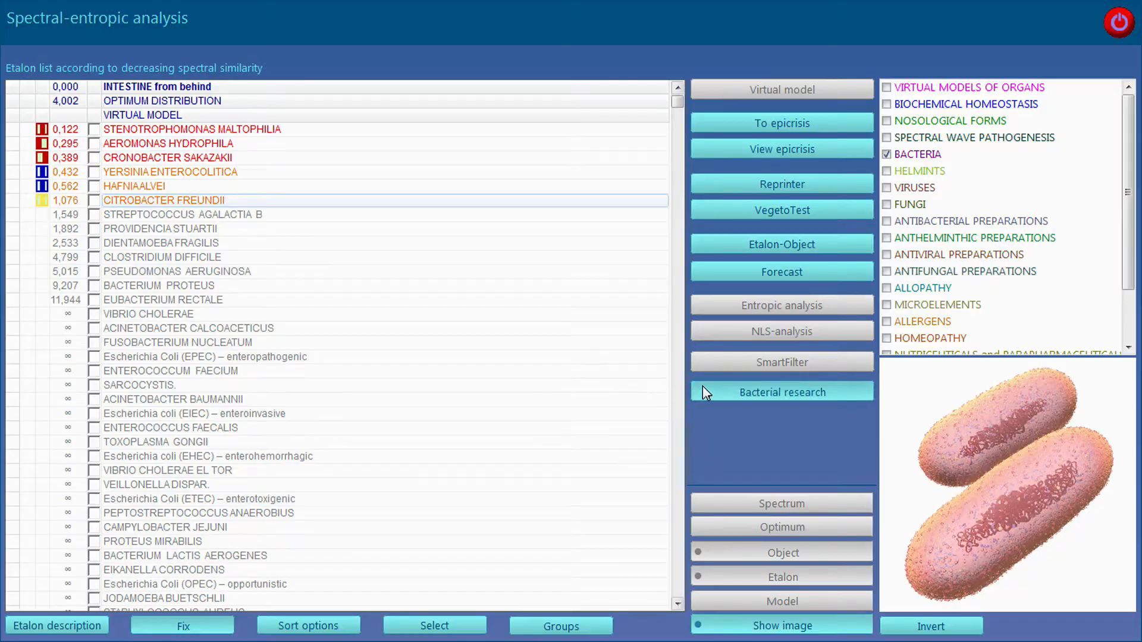
# - Research Citrobacter freundii and Rotavirus on the intestine, then move to the feet
pyautogui.click(781, 392)
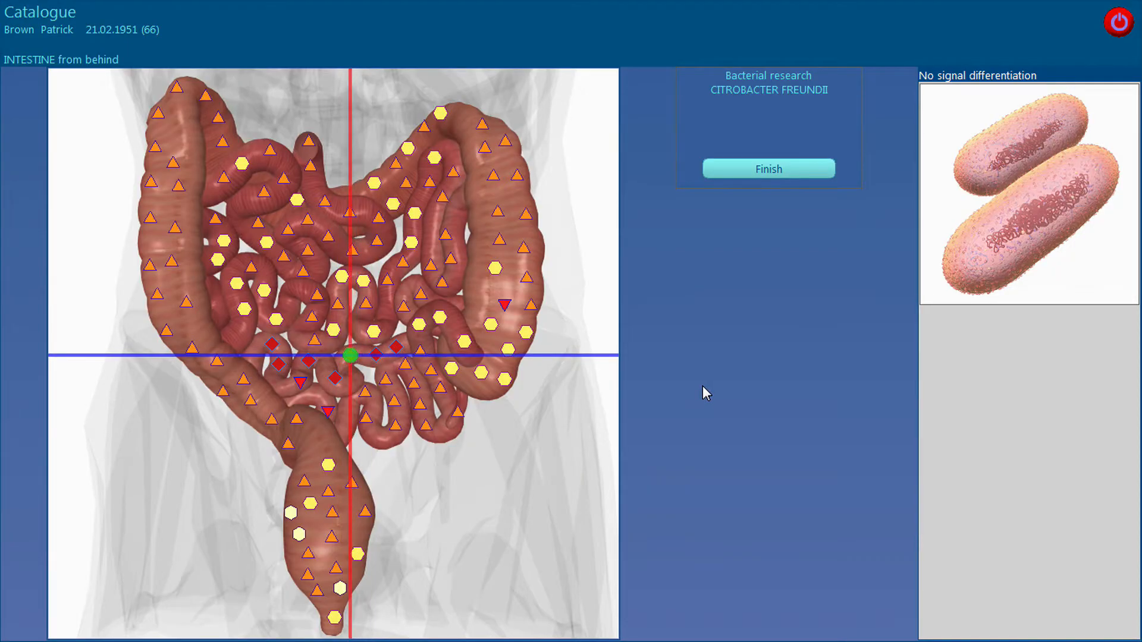
pyautogui.click(768, 168)
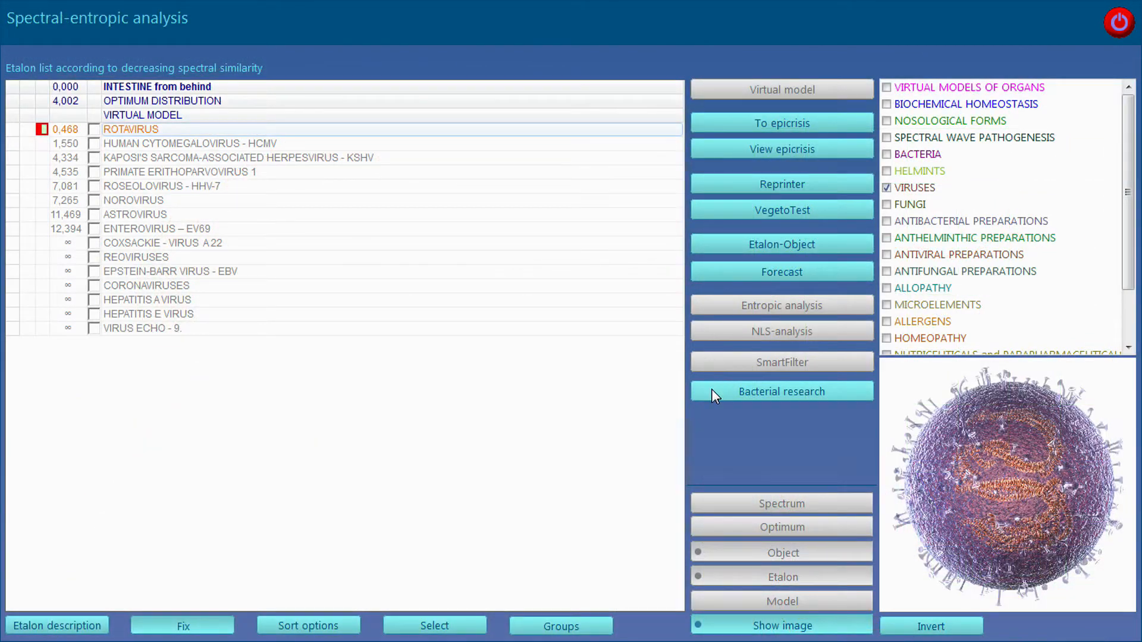
pyautogui.click(782, 392)
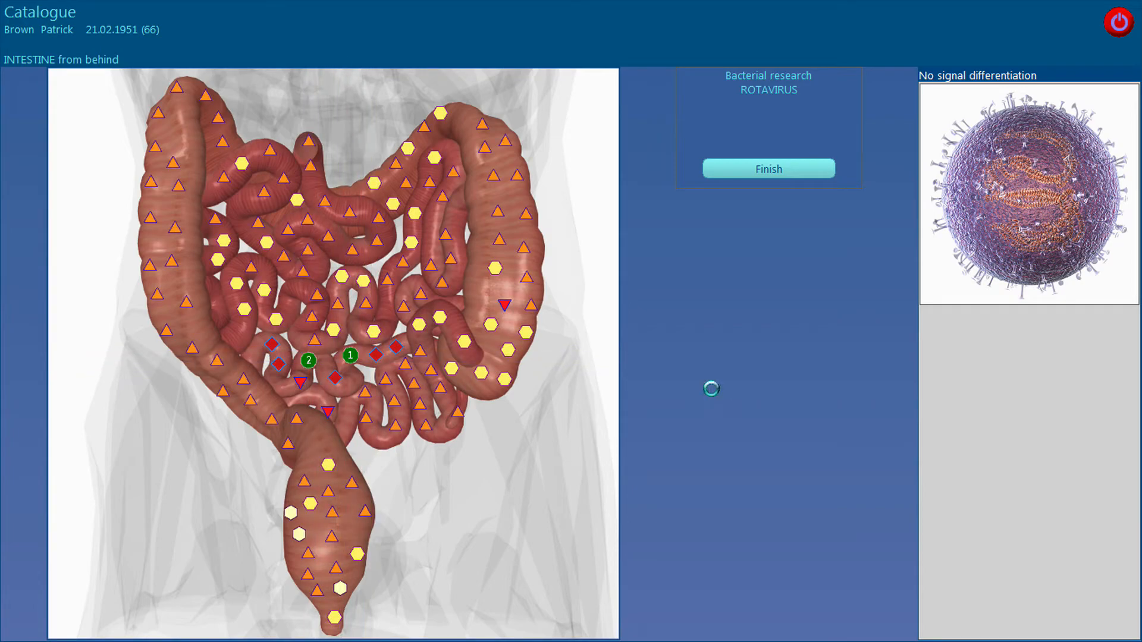
pyautogui.click(767, 168)
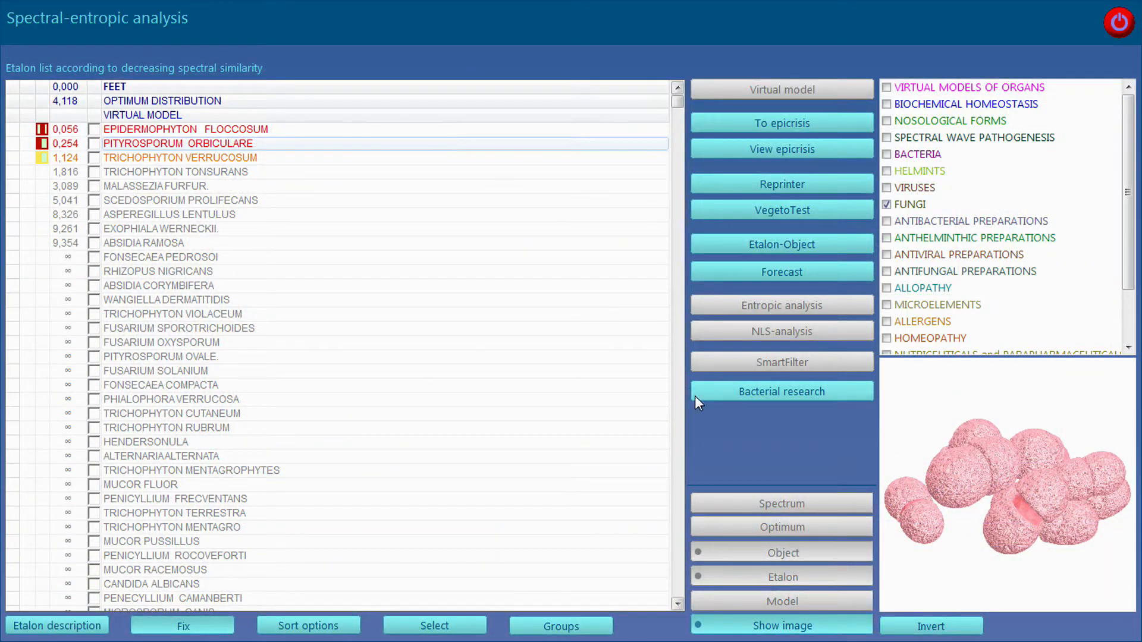
# - Research Pityrosporum orbiculare on the feet and finish marking points there
pyautogui.click(781, 392)
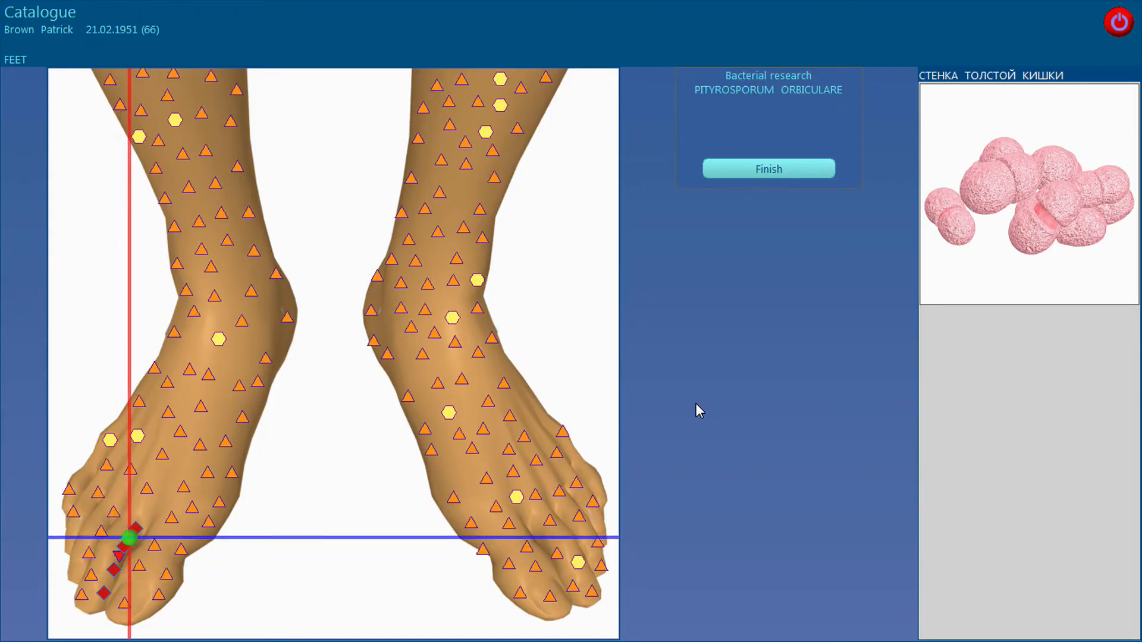
pyautogui.click(768, 168)
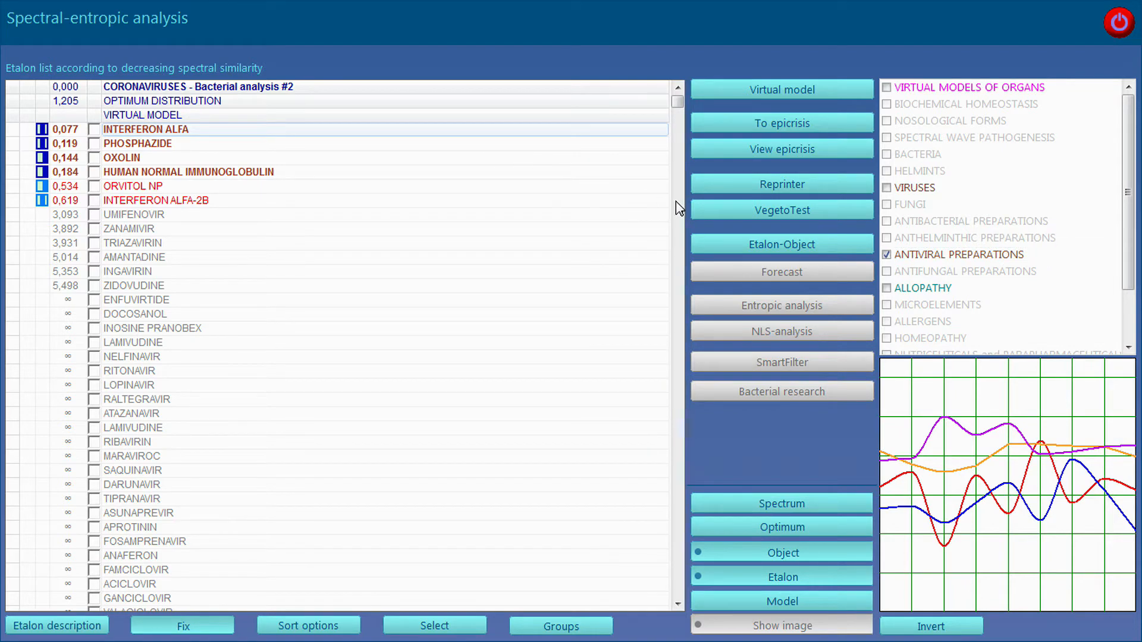
# - Send antiviral preparations to the epicrisis, declining comparative analysis for both analyses
pyautogui.click(782, 210)
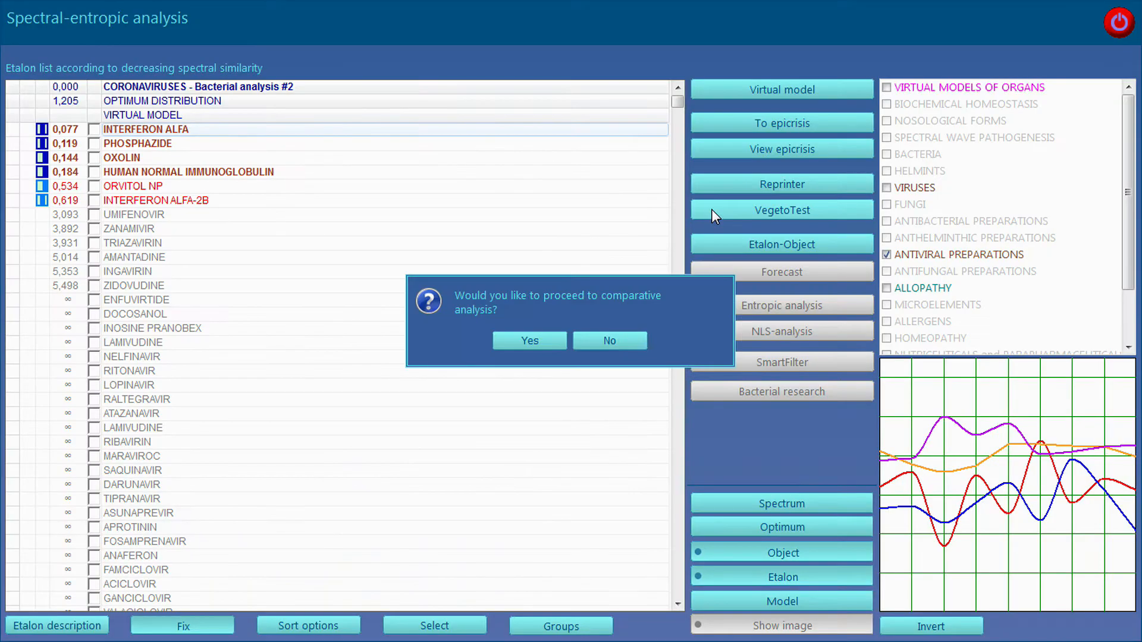
pyautogui.click(529, 341)
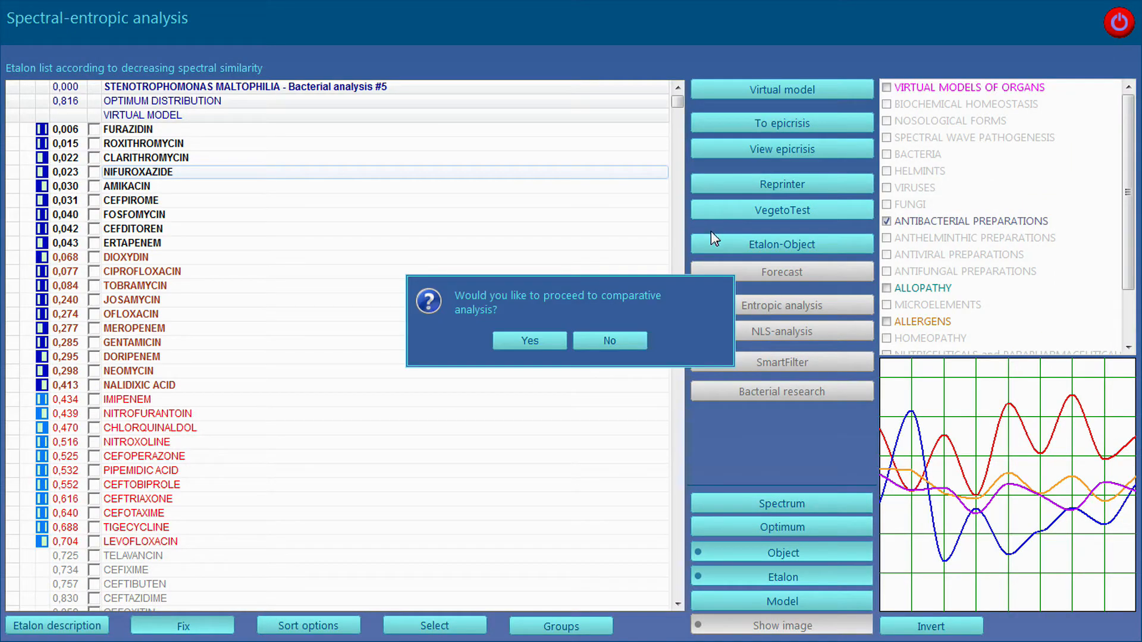
pyautogui.click(529, 341)
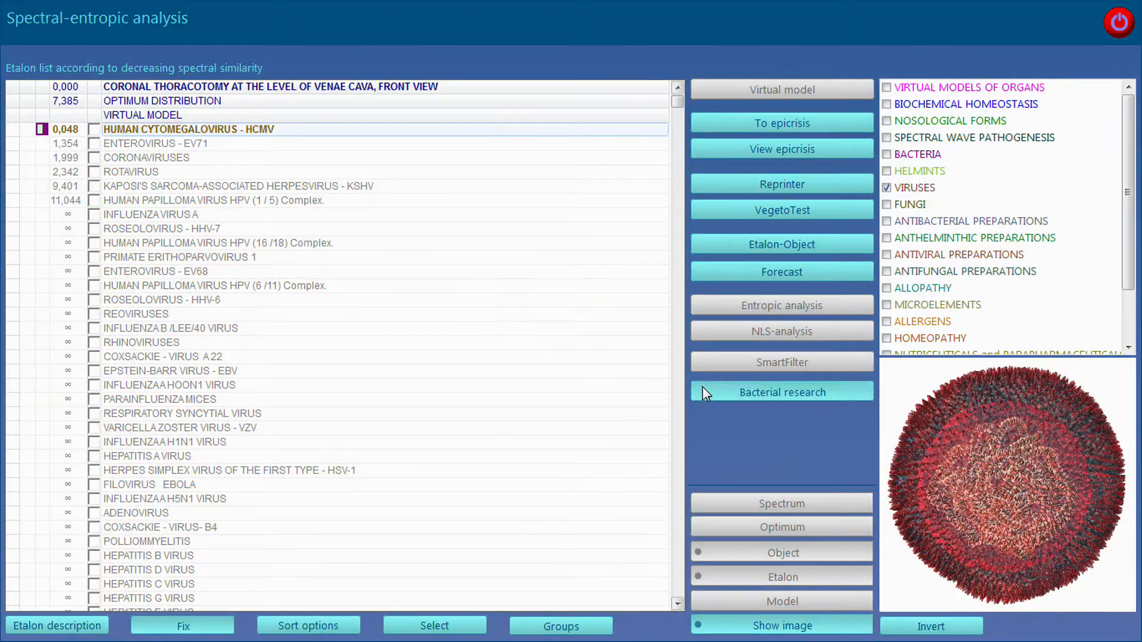
# - Research cytomegalovirus on the venae cava, then display NIFUROXAZIDE's description and image
pyautogui.click(781, 392)
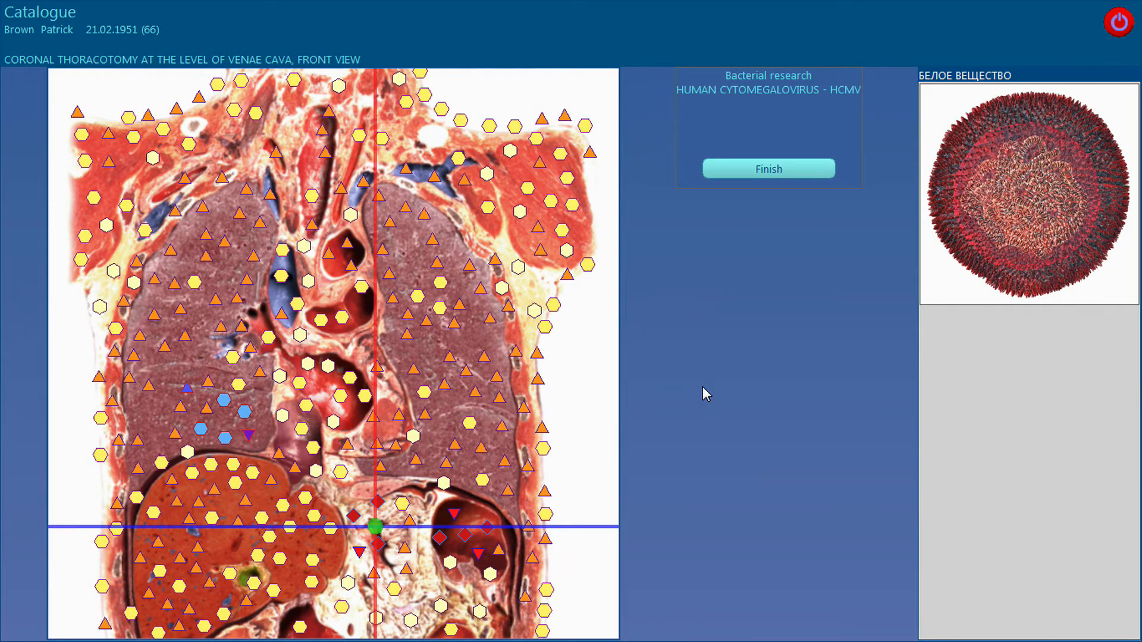
pyautogui.click(768, 168)
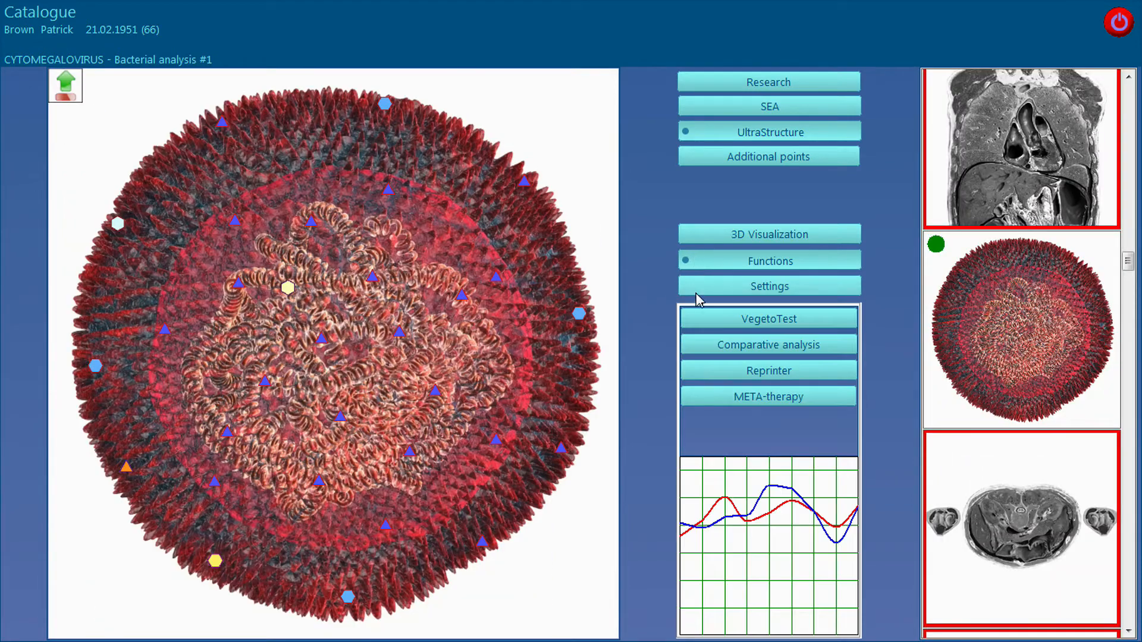
pyautogui.click(768, 397)
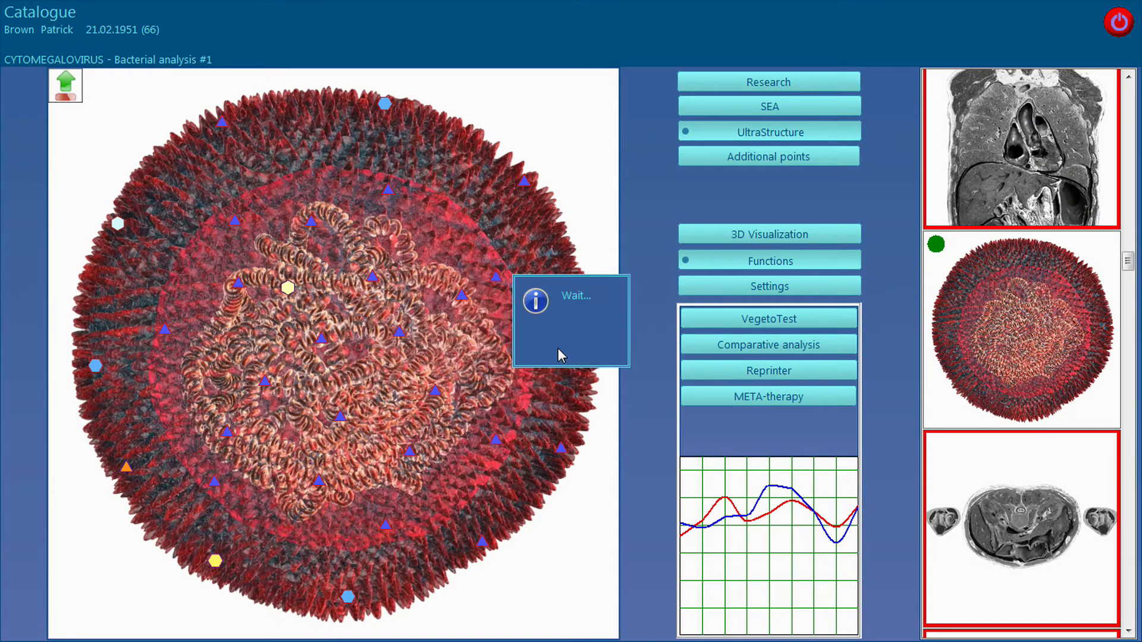
pyautogui.click(767, 344)
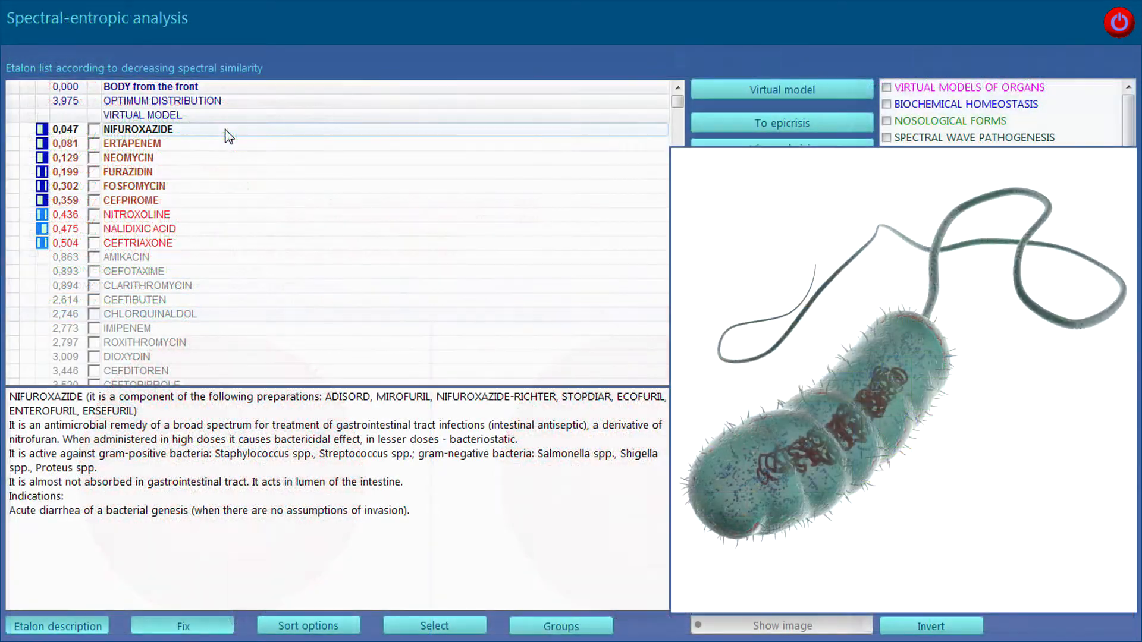
# - Review Neomycin, Fosfomycin, Nitroxoline, Nalidixic acid, Cefotaxime, Ceftibuten and Imipenem, then Interferon alfa
pyautogui.click(129, 157)
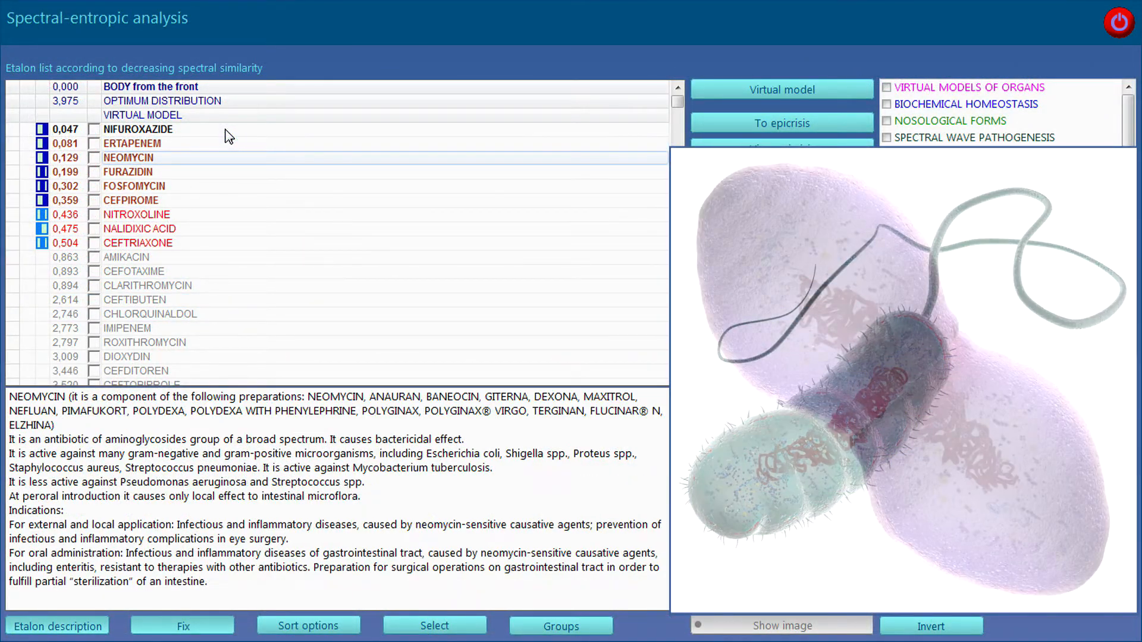
pyautogui.click(133, 186)
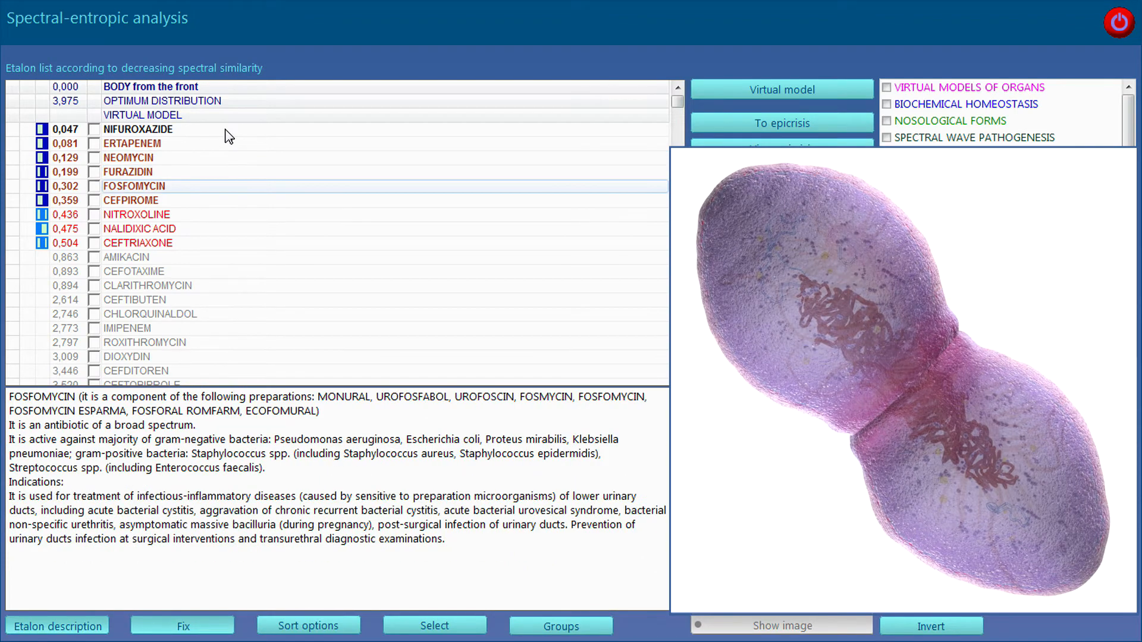
pyautogui.click(137, 214)
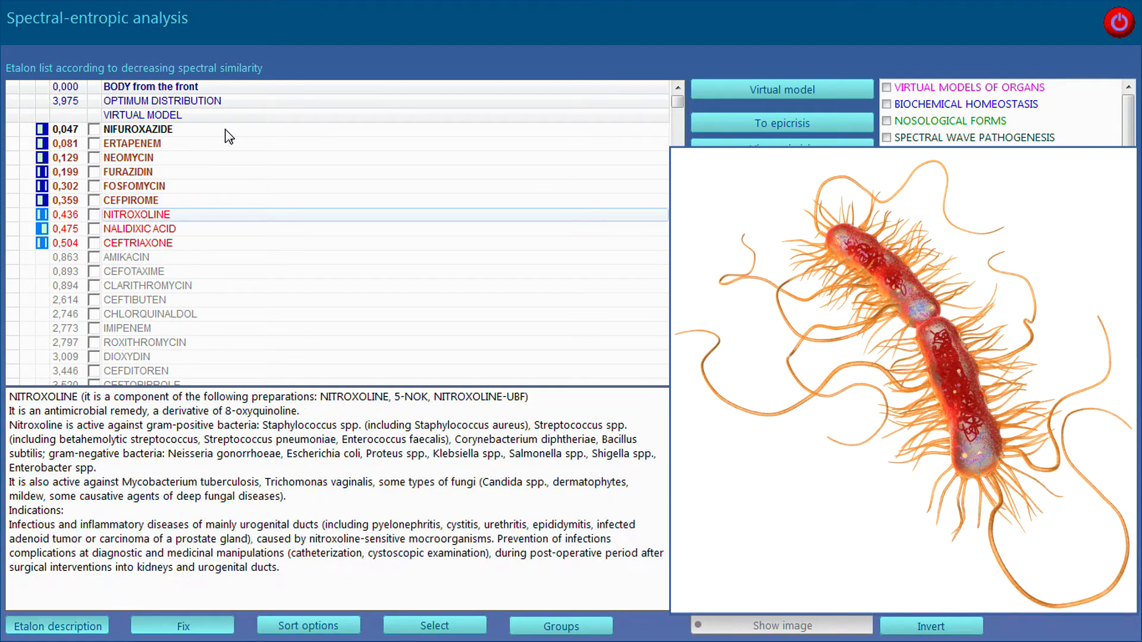
pyautogui.click(140, 229)
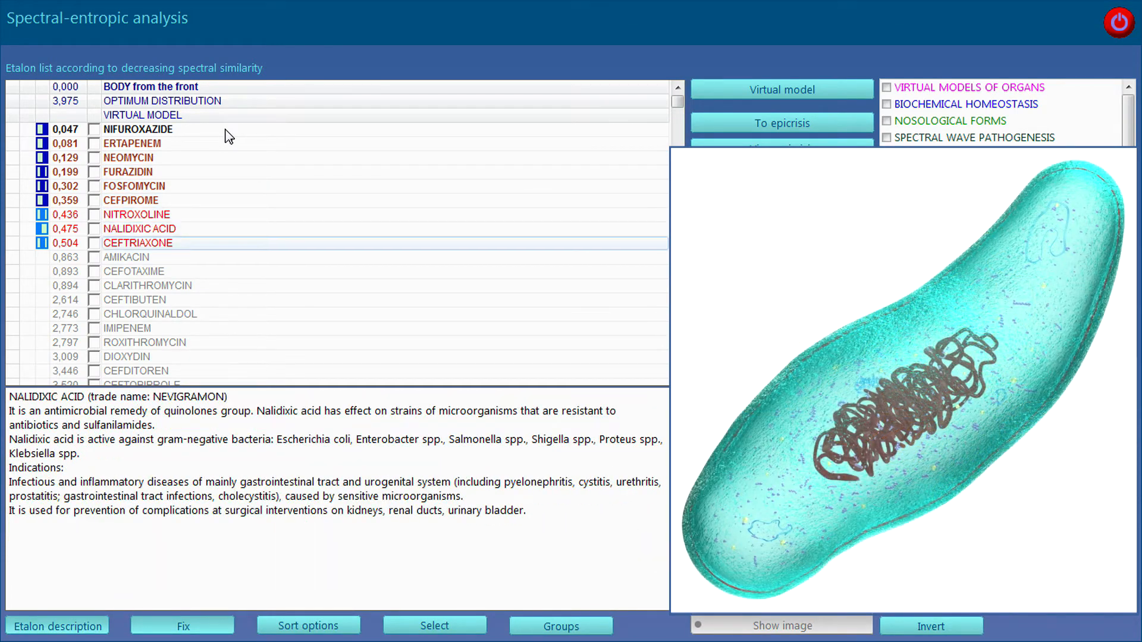
pyautogui.click(133, 272)
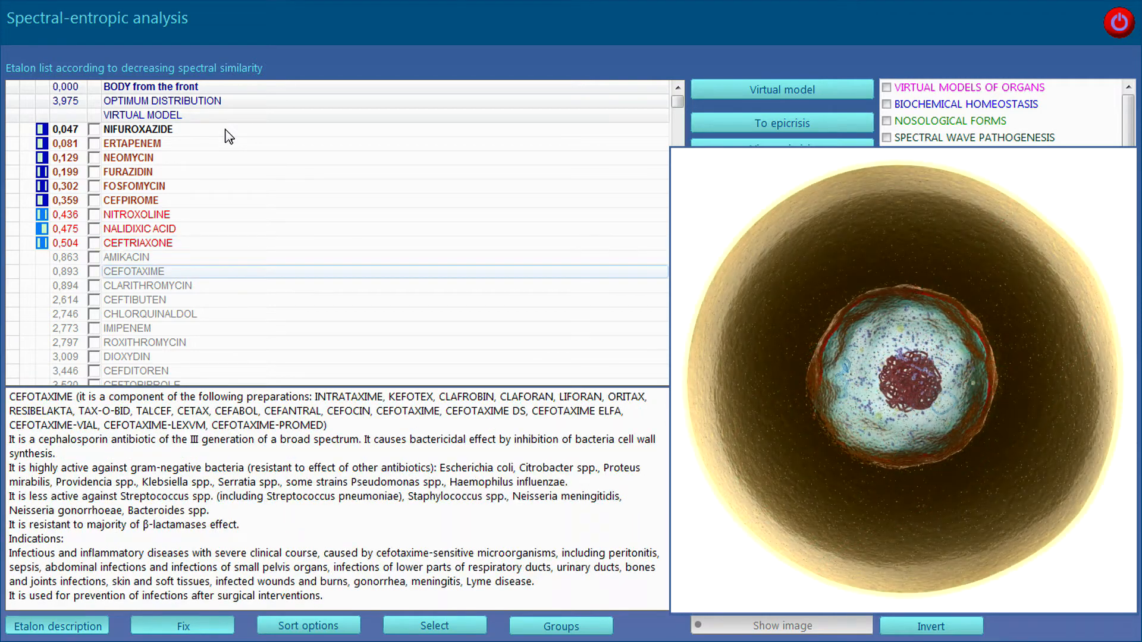
pyautogui.click(136, 299)
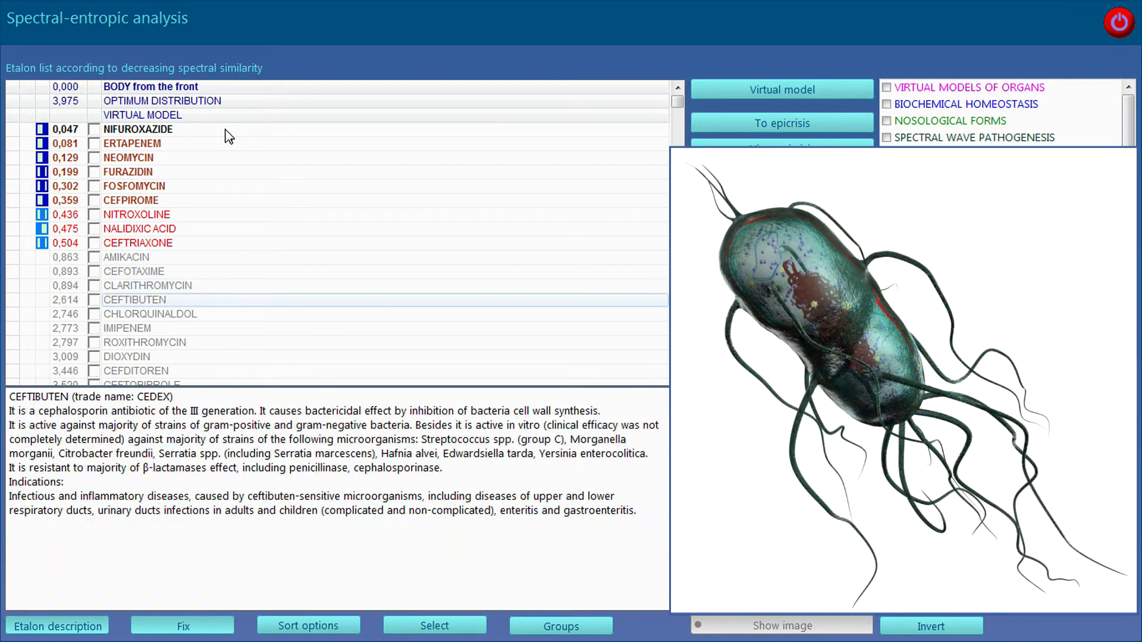
pyautogui.click(127, 327)
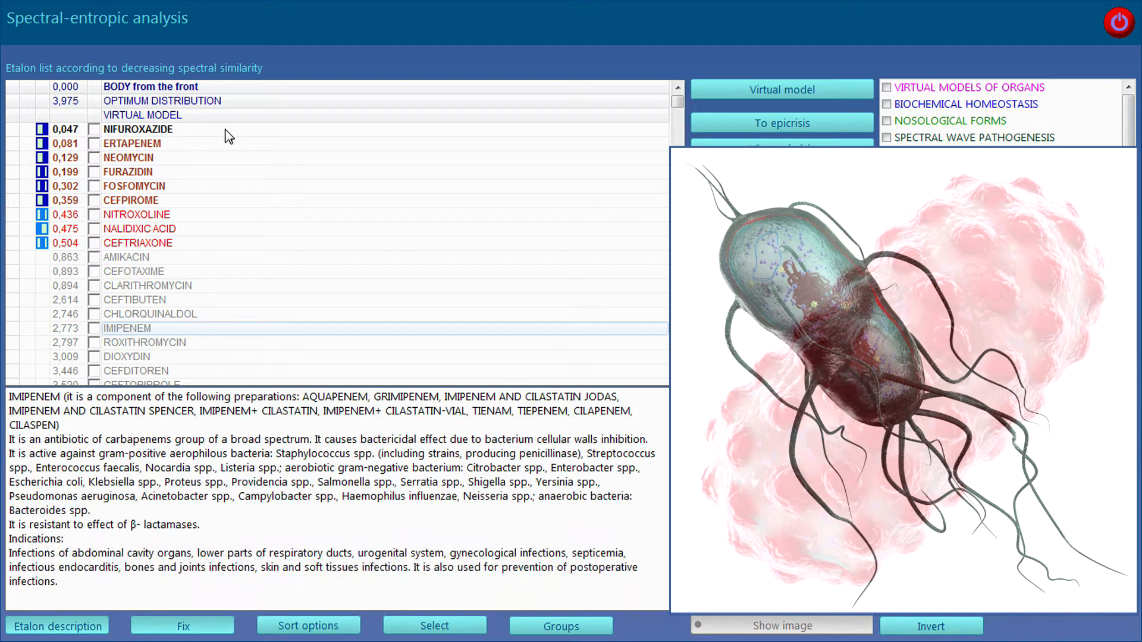
pyautogui.click(136, 357)
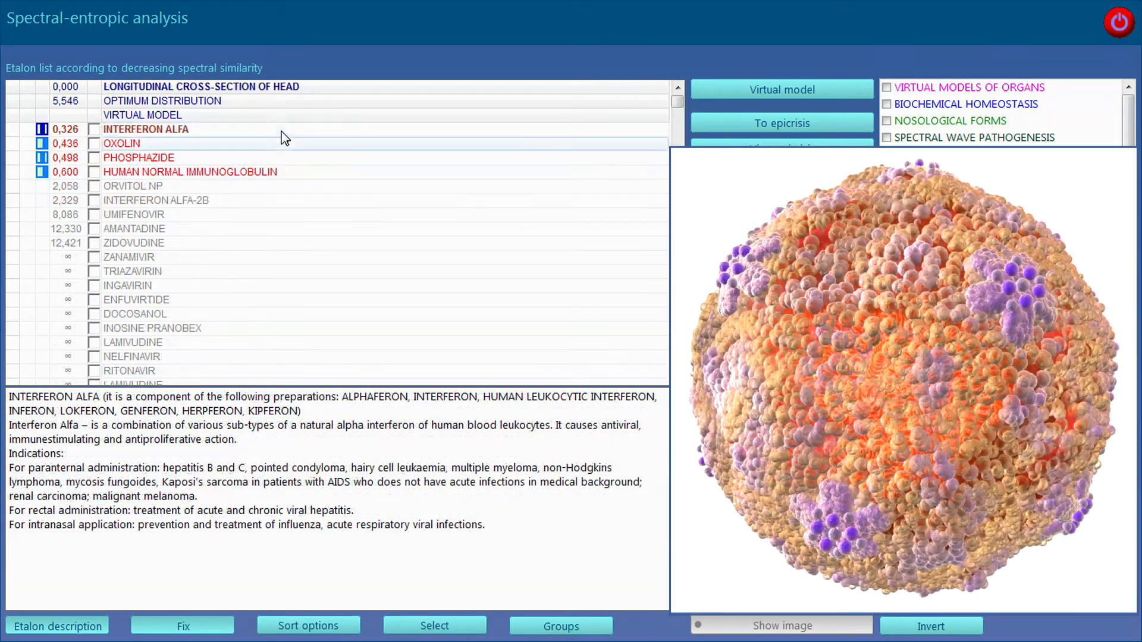
# - Review antivirals Phosphazide and Orvitol NP, then antifungals Amorolfine, Ciclopirox and Griseofulvin
pyautogui.click(139, 157)
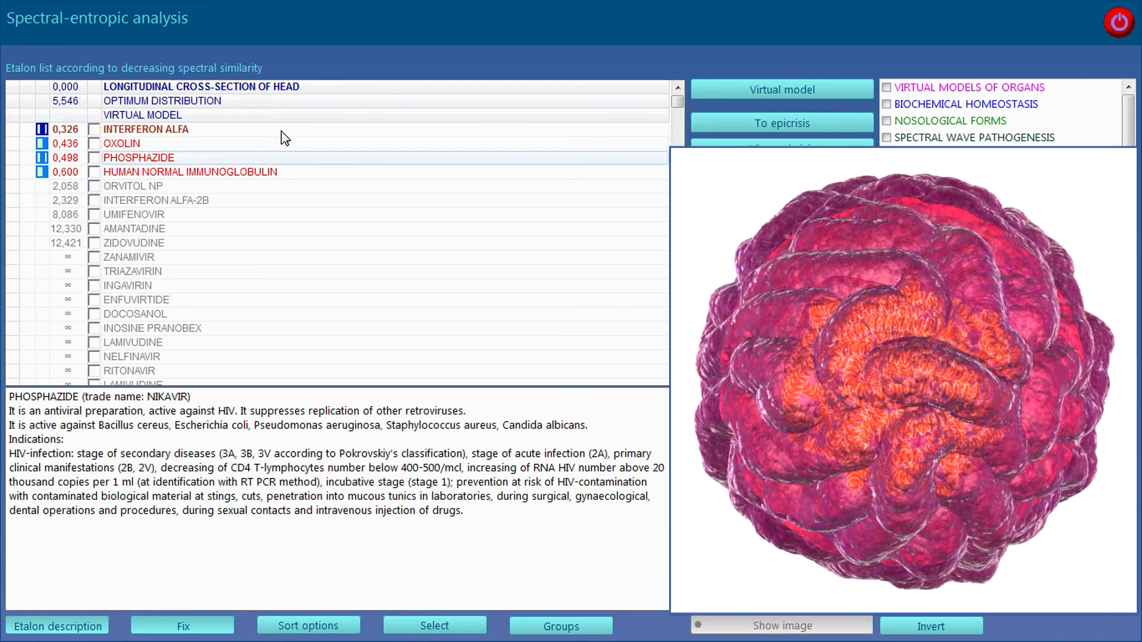
pyautogui.click(133, 186)
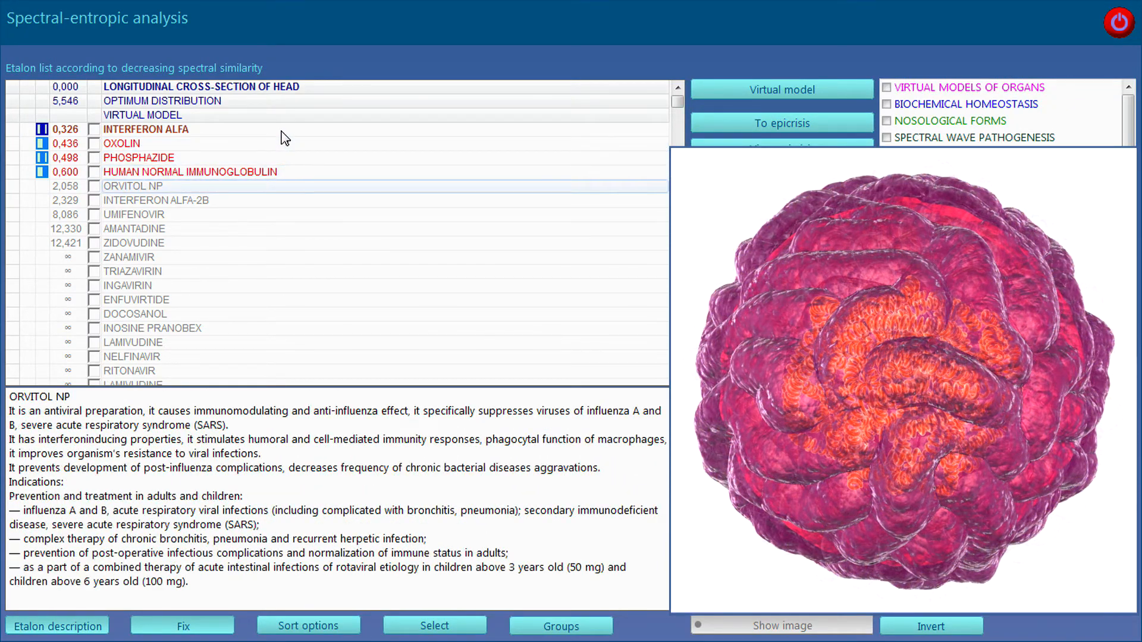
pyautogui.click(135, 215)
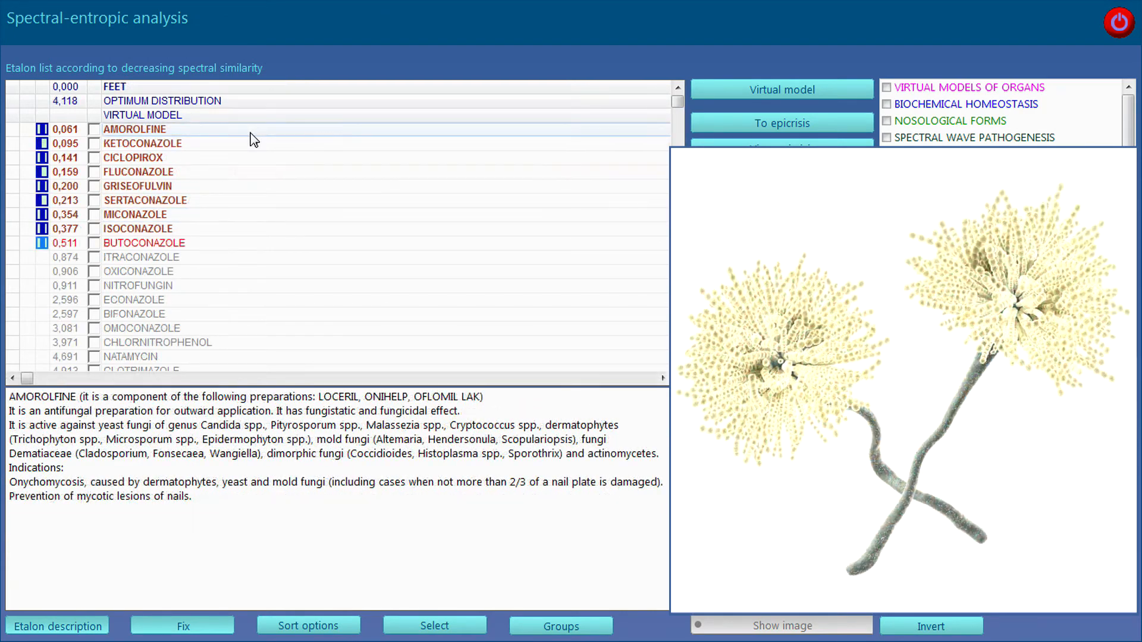
pyautogui.click(133, 157)
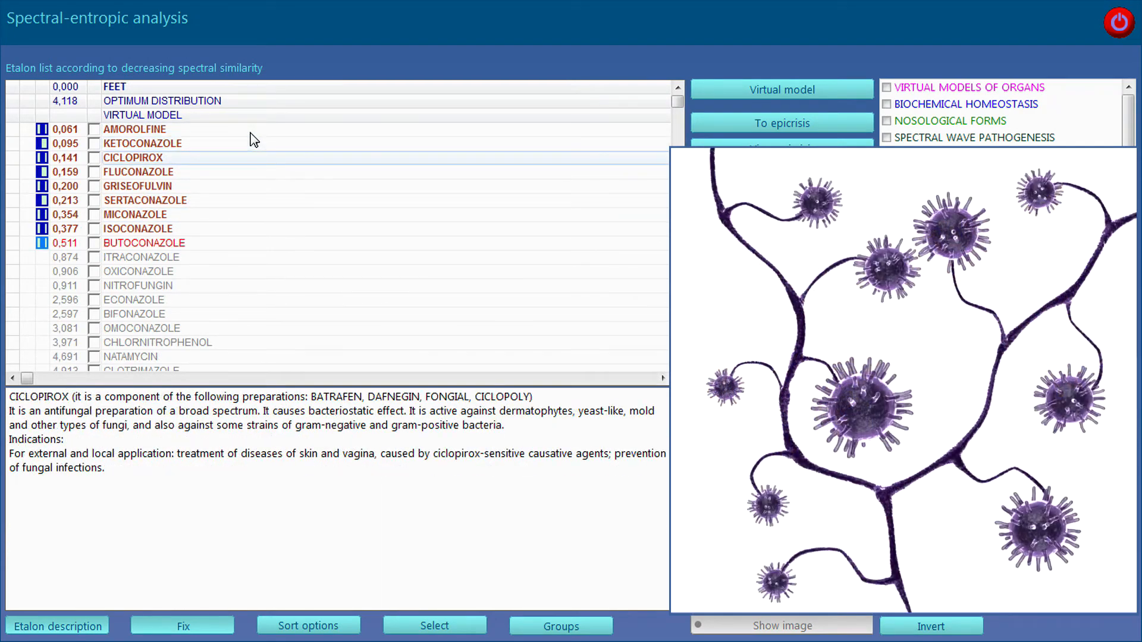
pyautogui.click(137, 186)
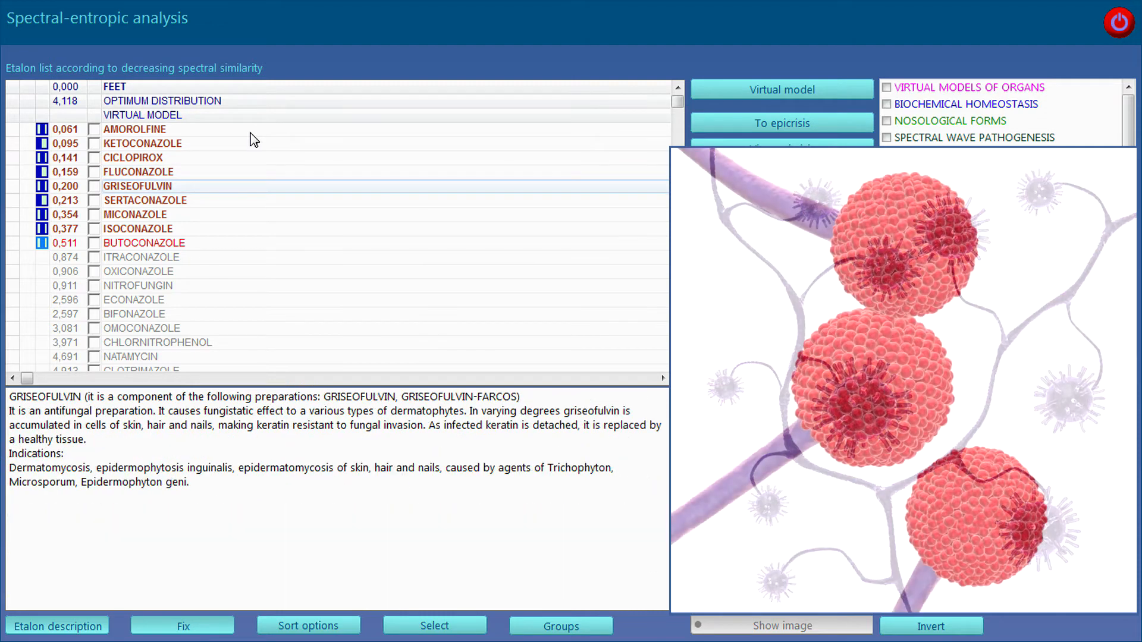
# - Review anthelmintics Pyrantel, Praziquantel, Mebendazole and Albendazole
pyautogui.click(136, 214)
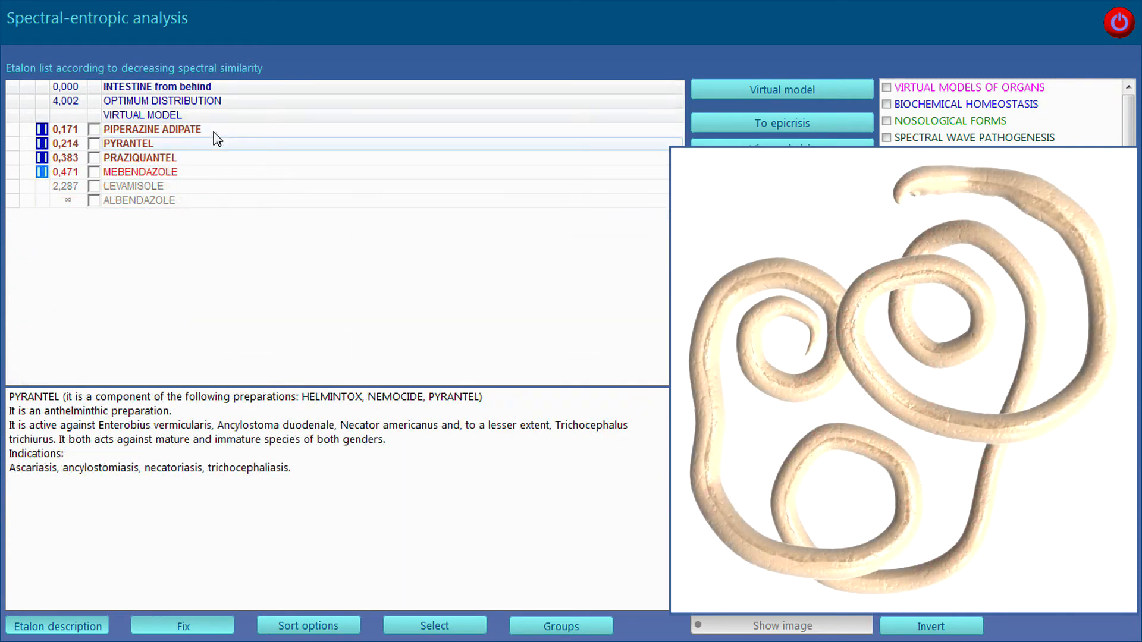
pyautogui.click(142, 157)
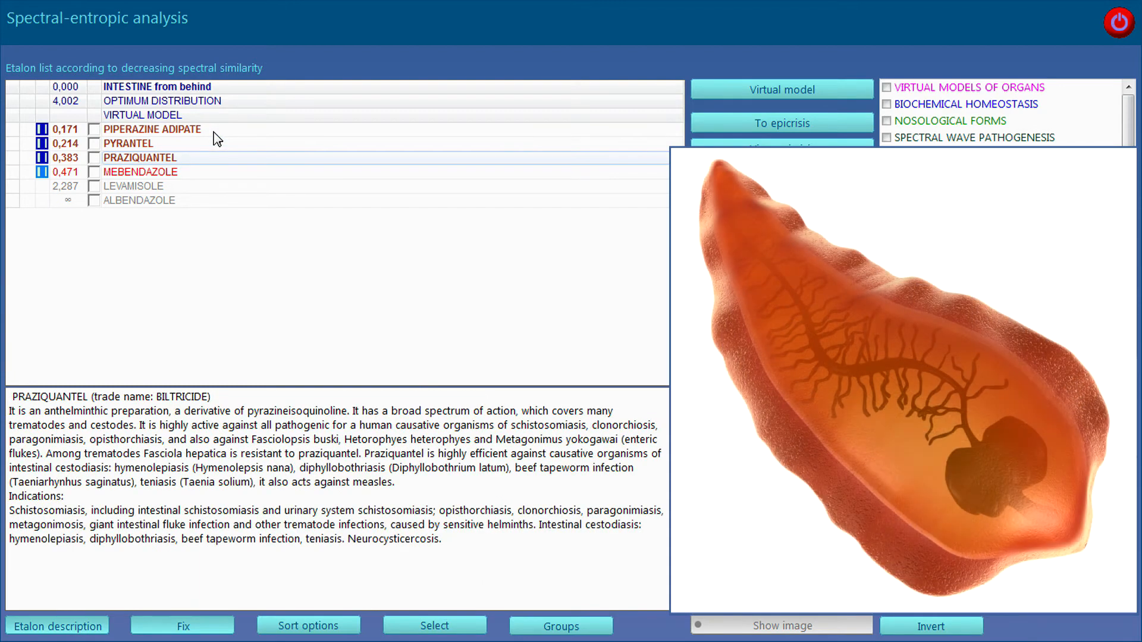
pyautogui.click(140, 171)
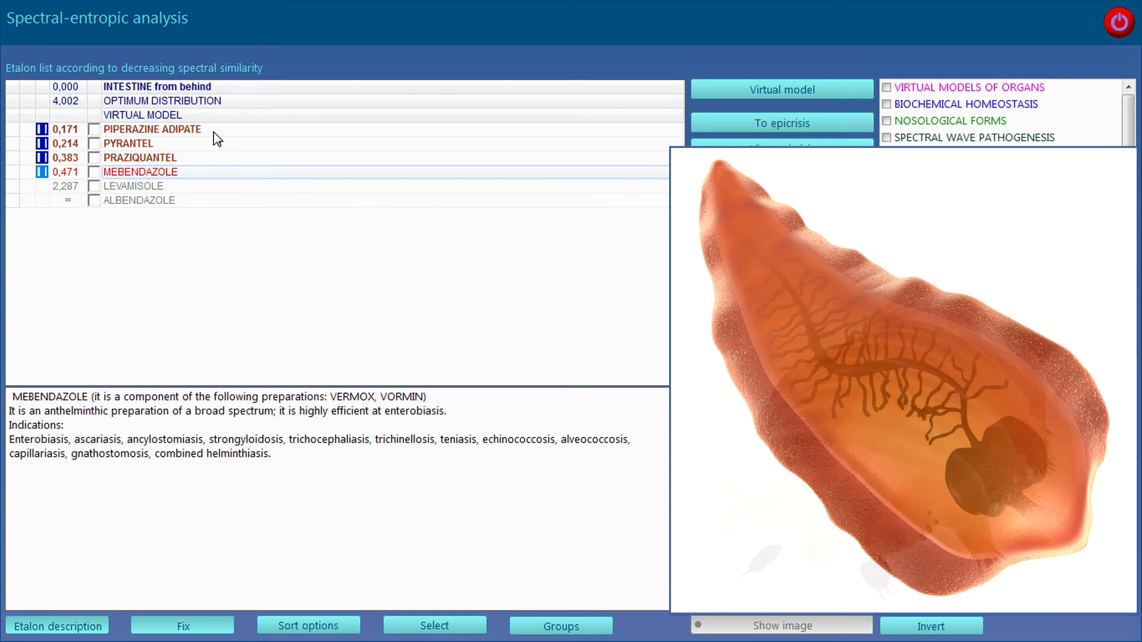
pyautogui.click(139, 201)
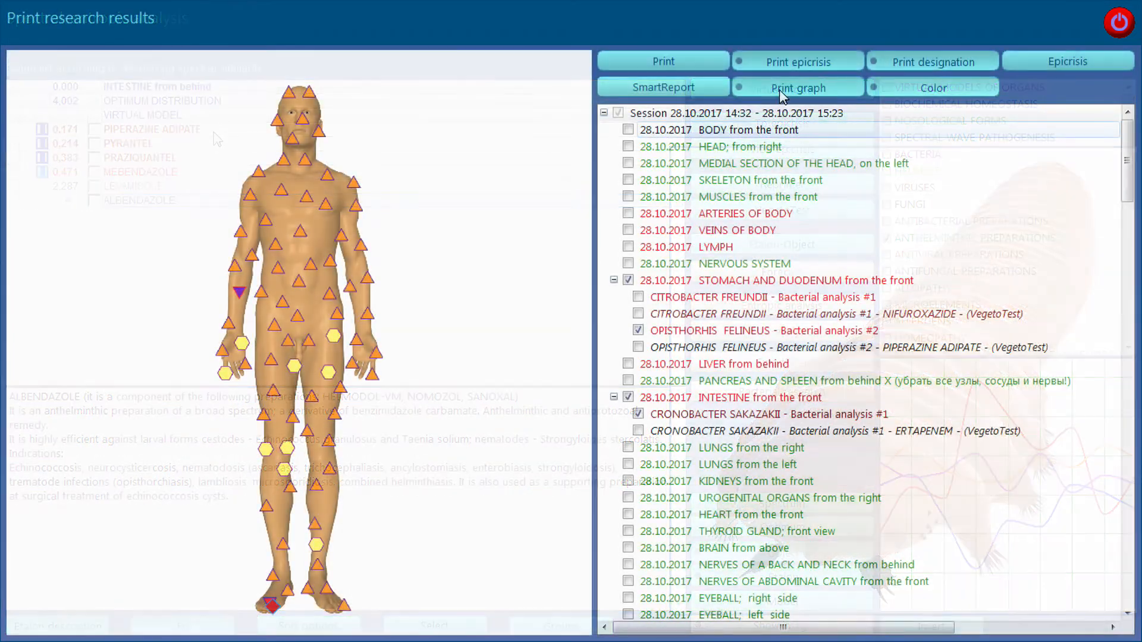
# - Print the checked research results and scroll through the pathogen and preparation report pages
pyautogui.click(662, 60)
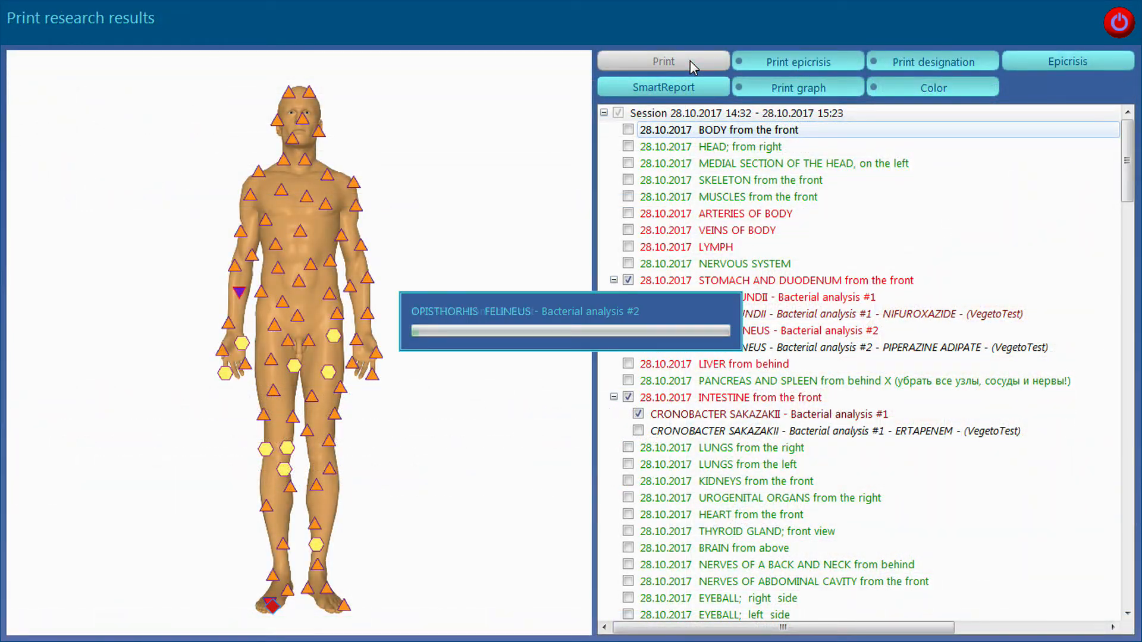
pyautogui.click(663, 61)
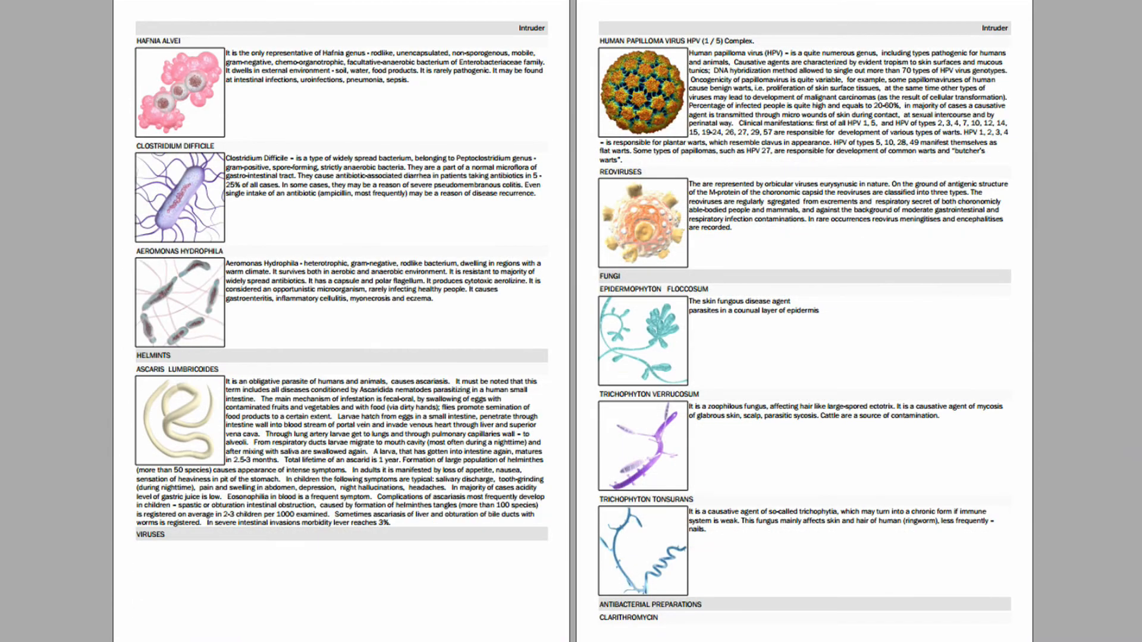
pyautogui.scroll(-3)
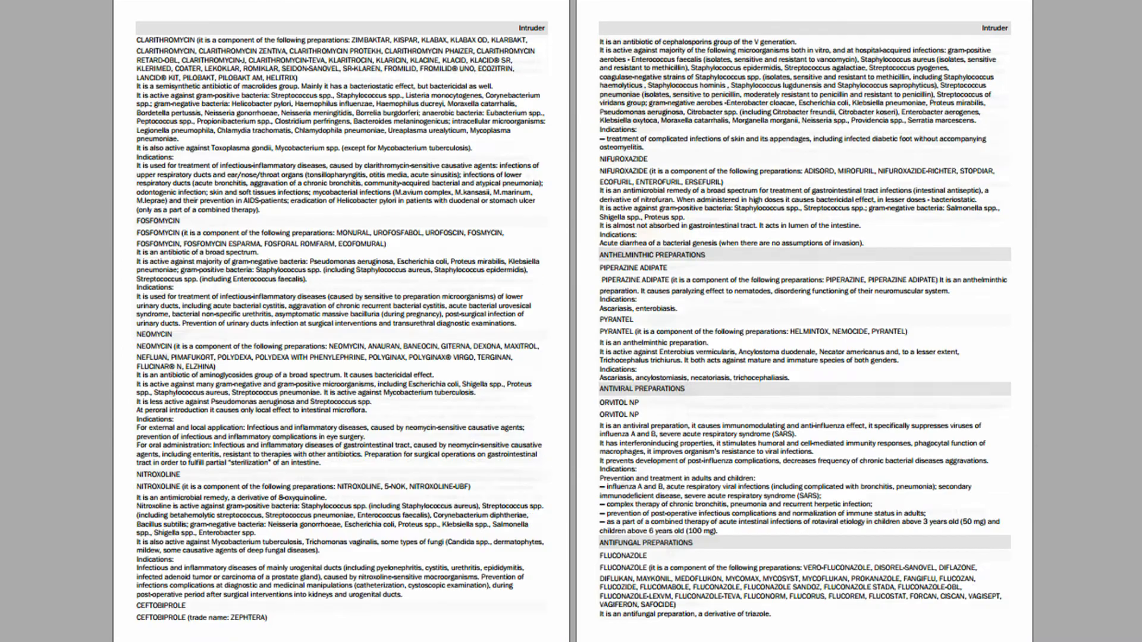